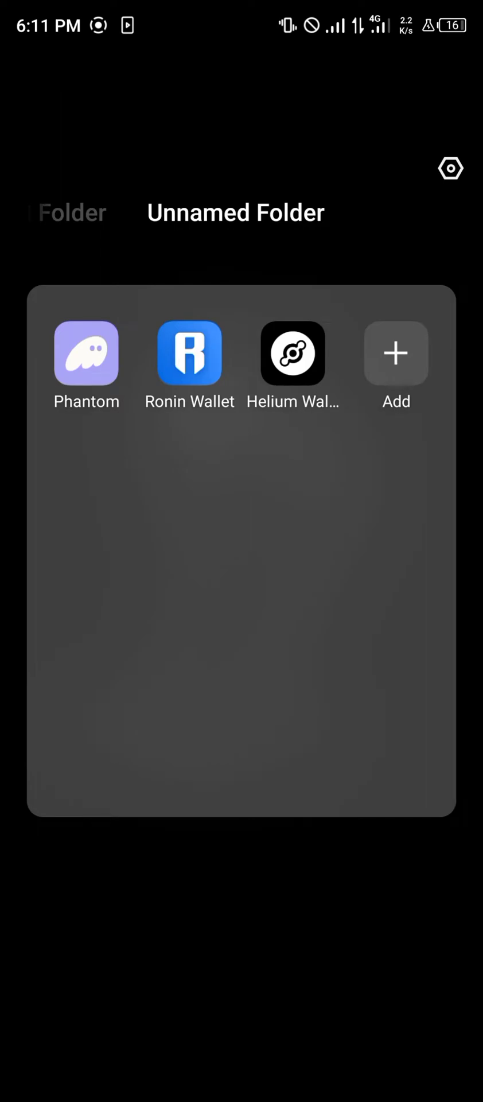
# - Open Phantom, view the Swap Tokens screen, then return to the 0.02211 SOL balances
pyautogui.click(85, 353)
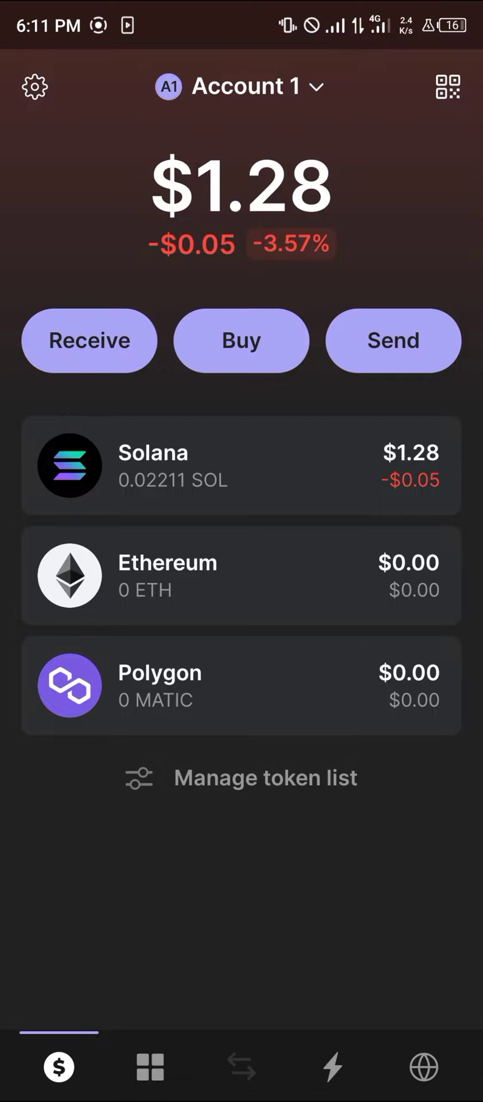
pyautogui.click(241, 1067)
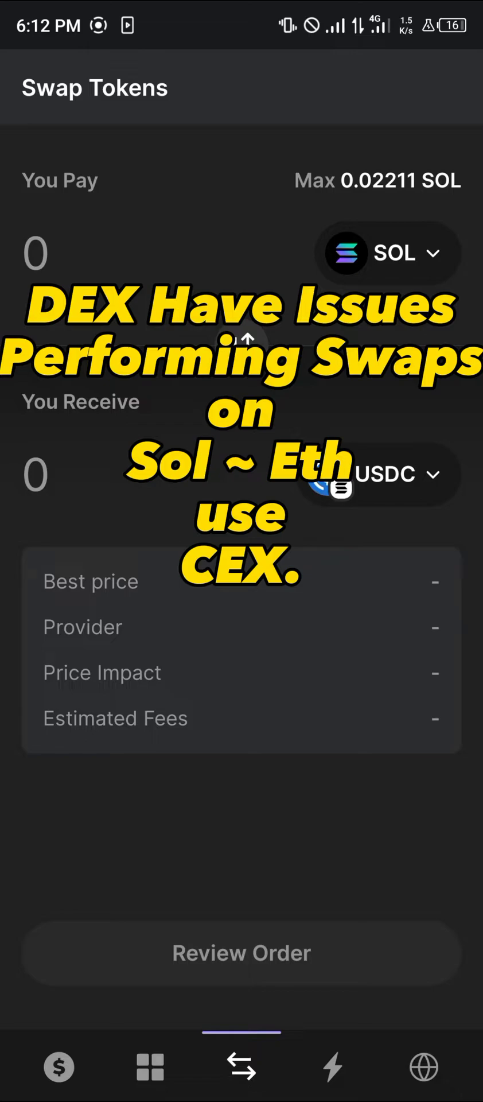
pyautogui.click(60, 1069)
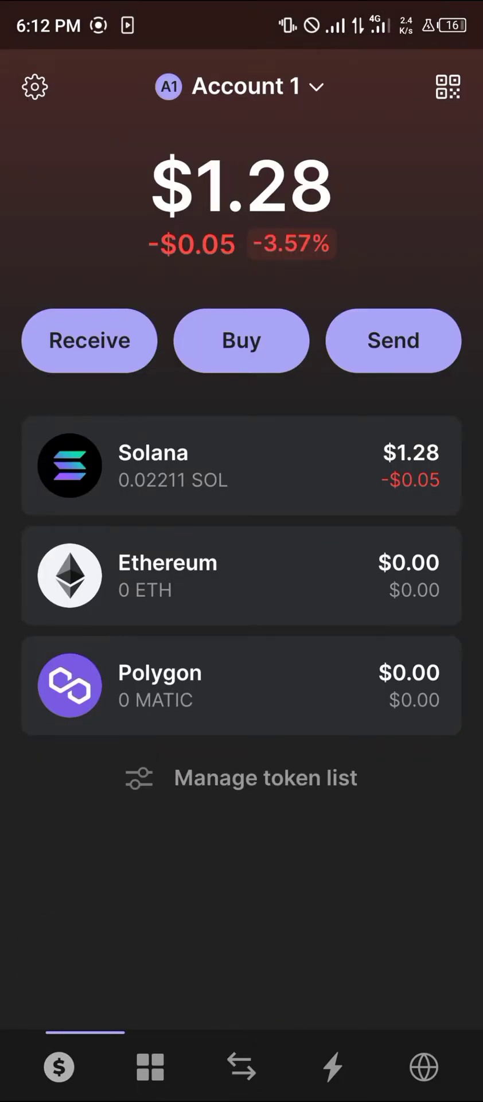
# - Check Phantom's Solana token details, then reach Binance's Deposit coin search list
pyautogui.click(58, 1065)
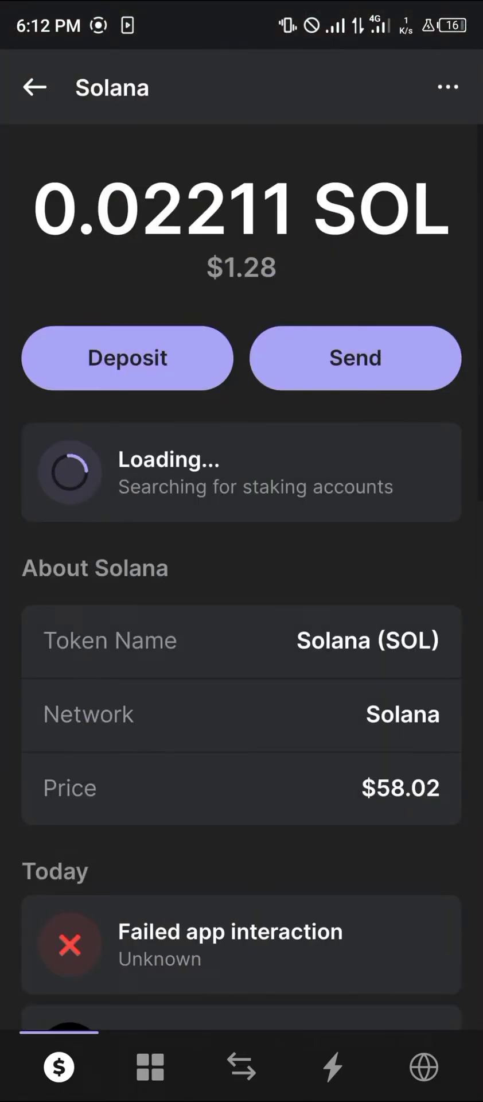
pyautogui.click(355, 357)
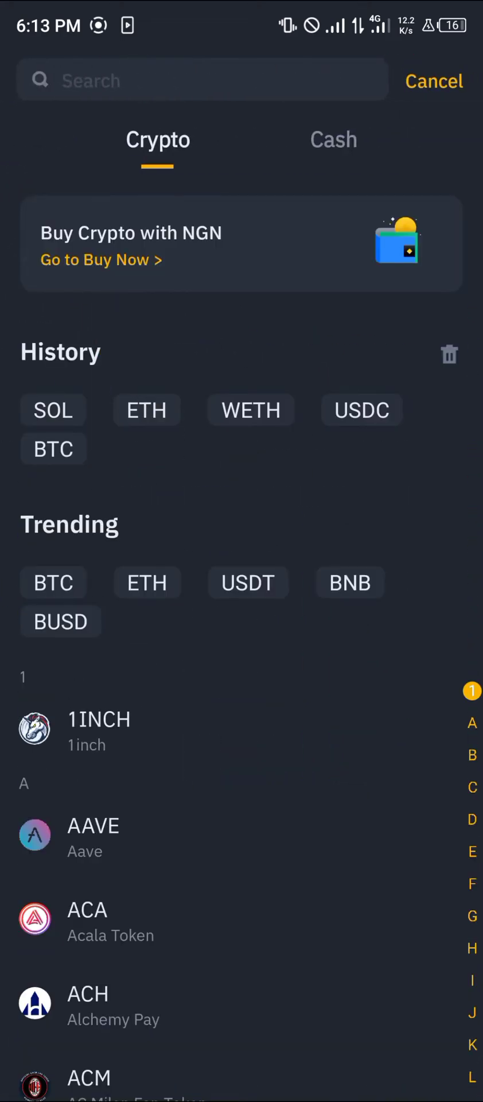
# - Pick SOL on the Solana network and copy Binance's deposit address
pyautogui.click(53, 410)
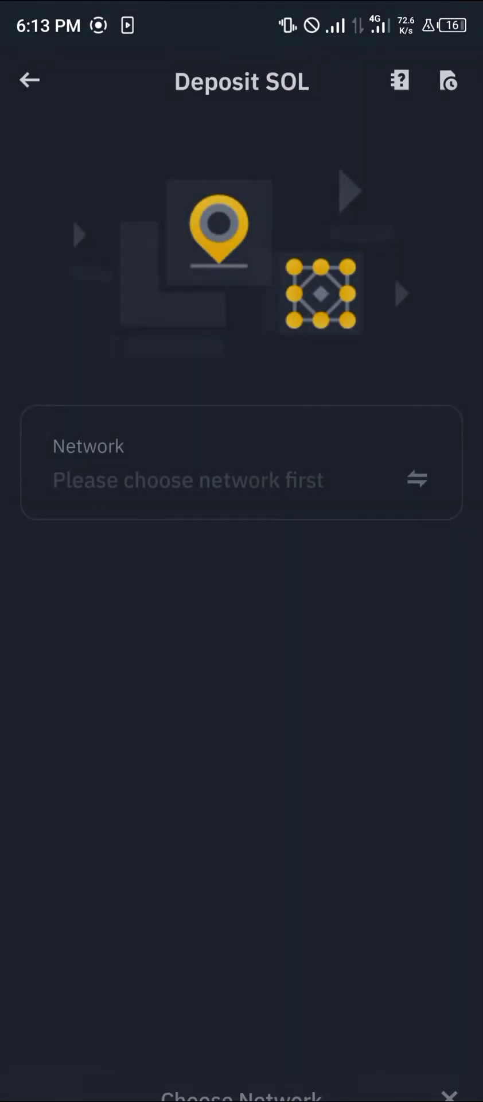
pyautogui.click(242, 1092)
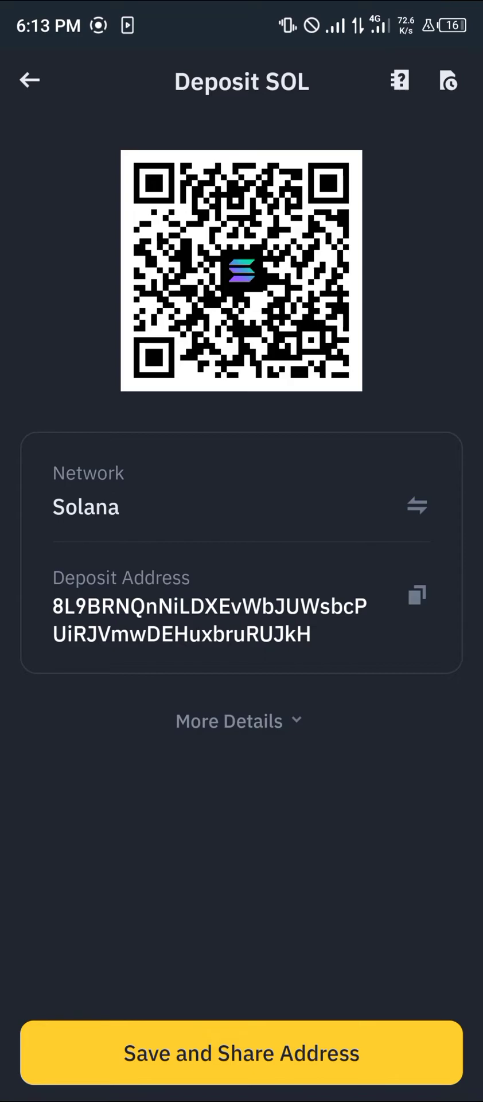
pyautogui.click(417, 595)
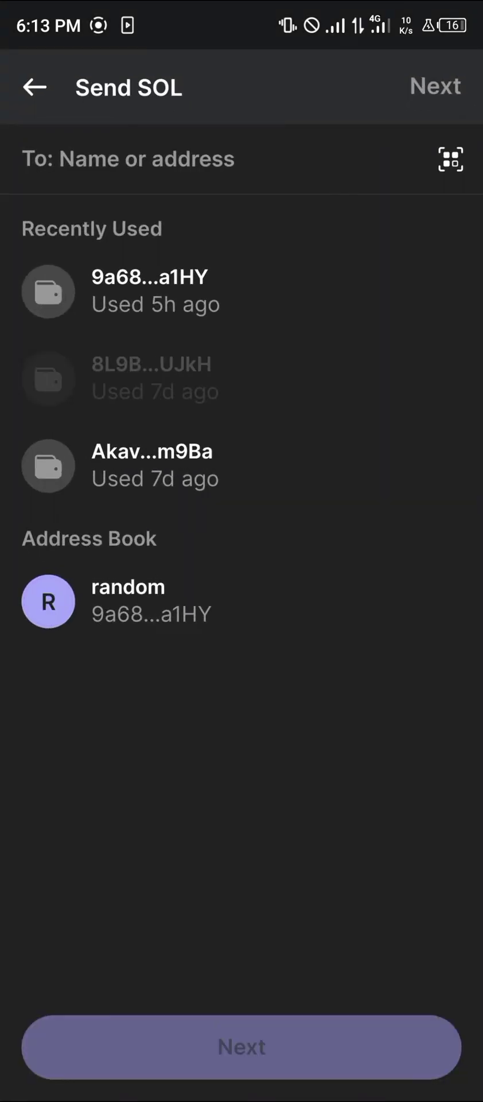
# - Set up a Phantom SOL send to address 8L9B…UJkH with the max amount, then return to Binance
pyautogui.click(154, 378)
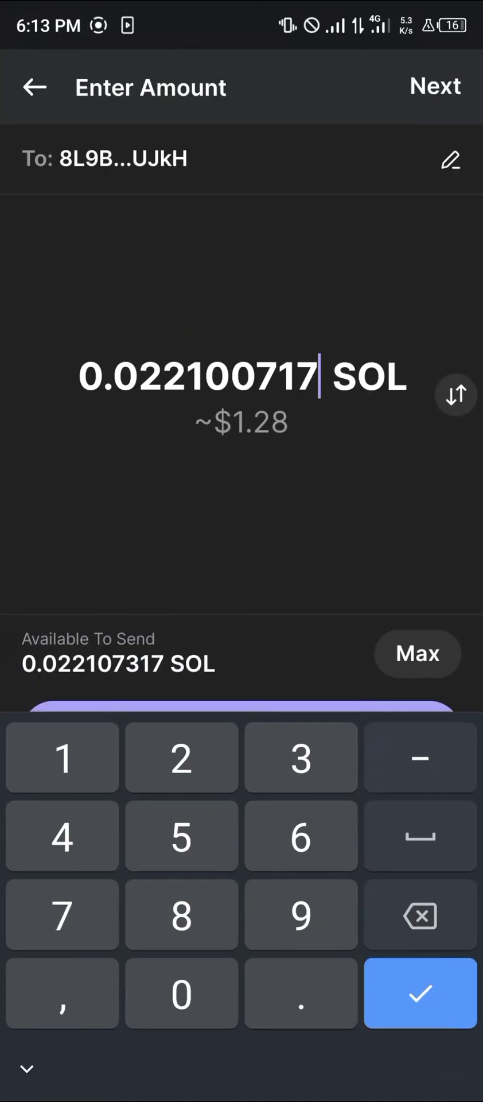
pyautogui.click(421, 993)
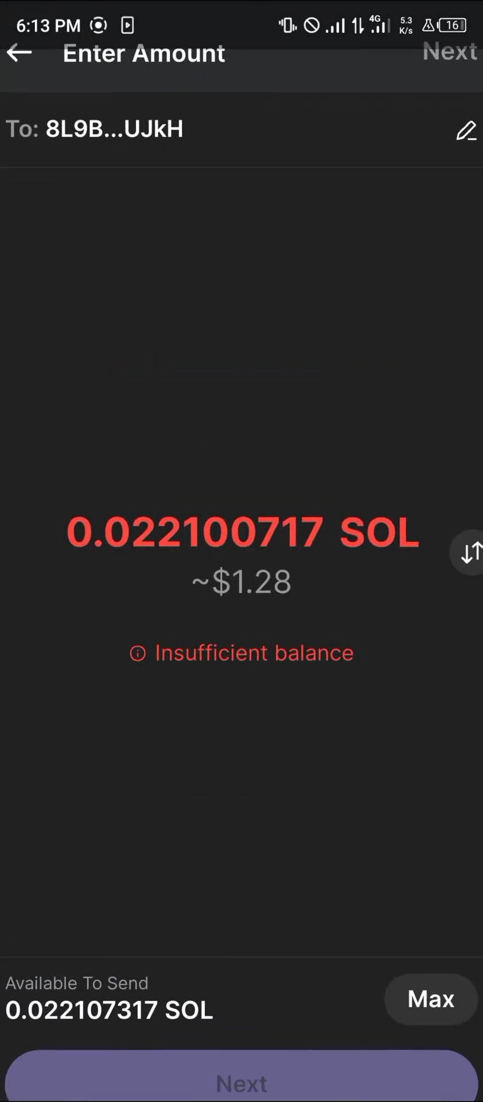
pyautogui.click(449, 52)
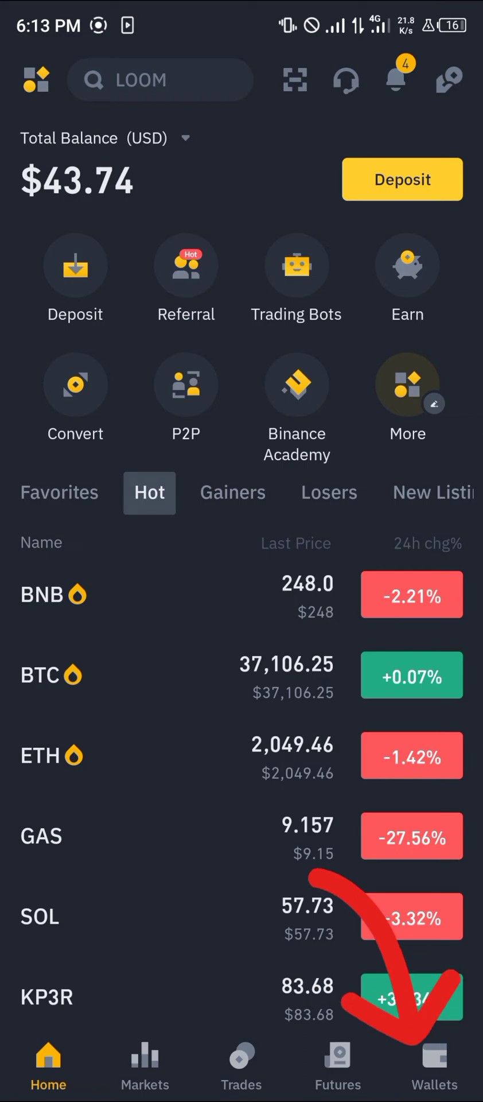
pyautogui.click(434, 1068)
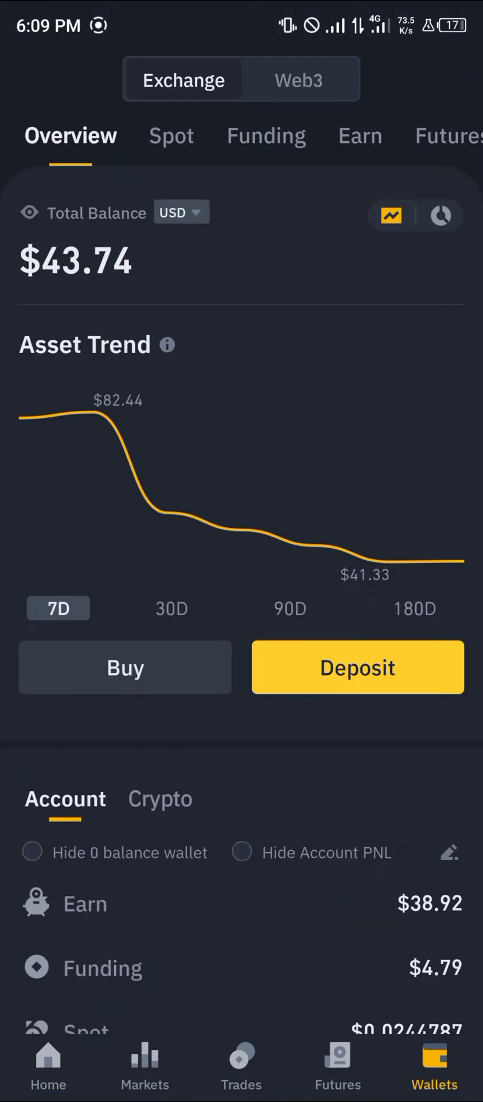
pyautogui.click(171, 135)
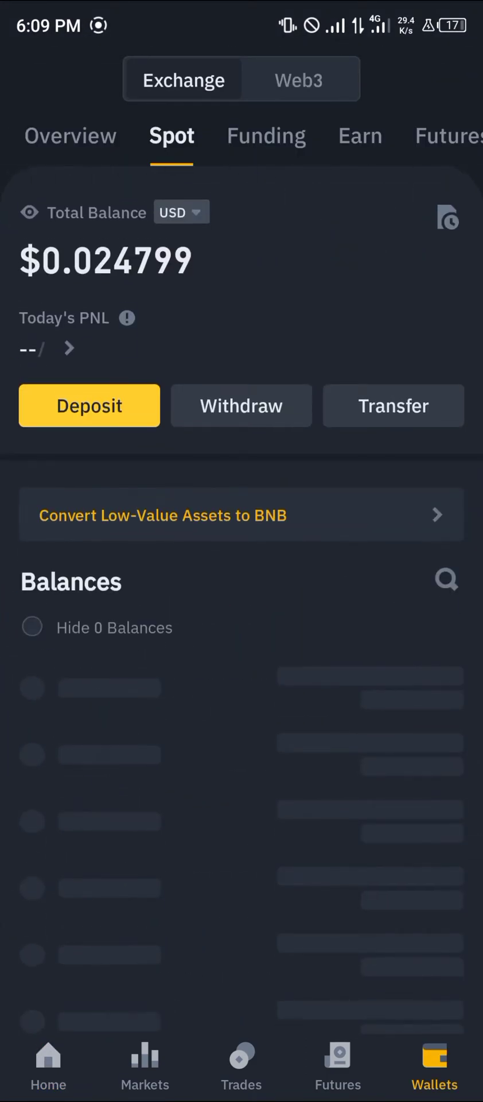
pyautogui.click(70, 135)
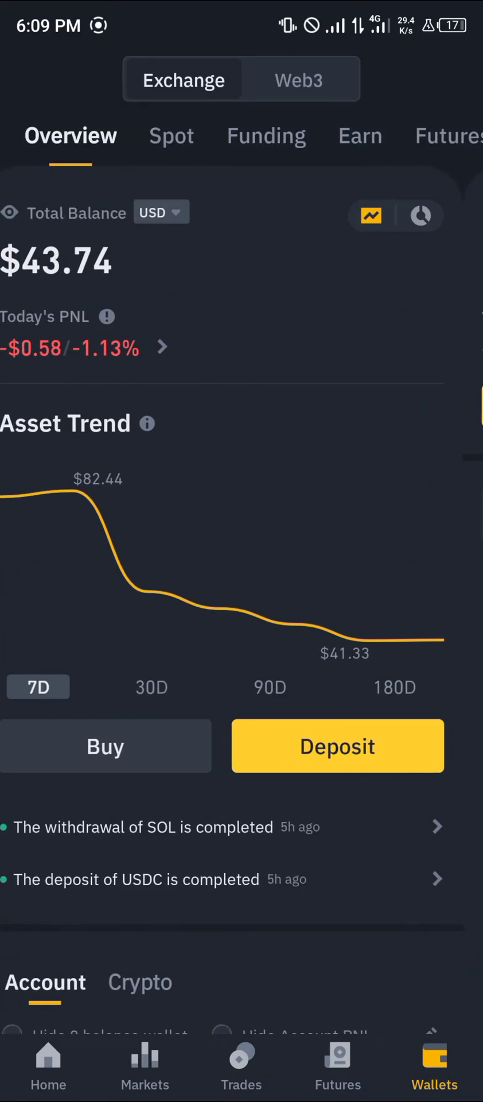
pyautogui.click(241, 135)
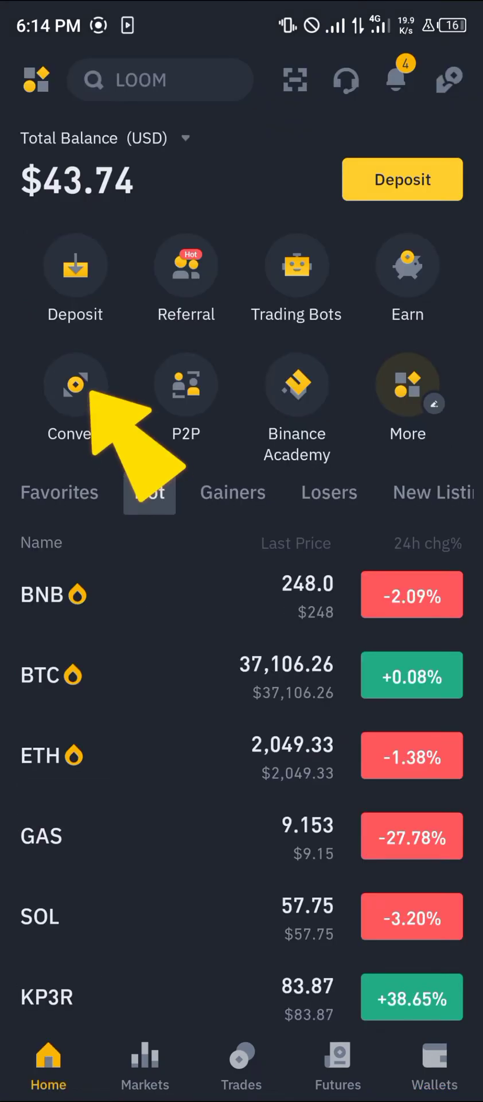
# - Open Binance Convert and choose the SOL to ETH coin pair
pyautogui.click(74, 384)
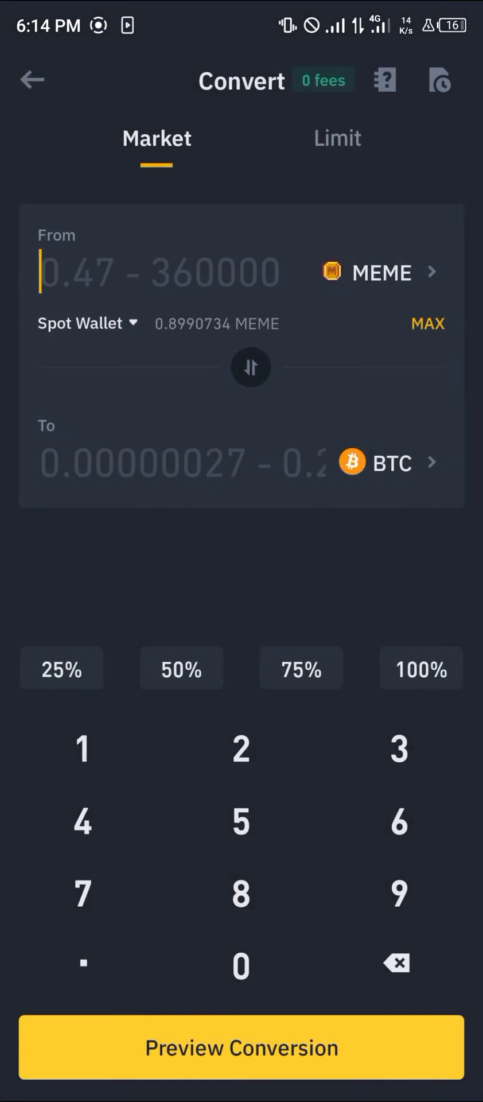
pyautogui.click(85, 323)
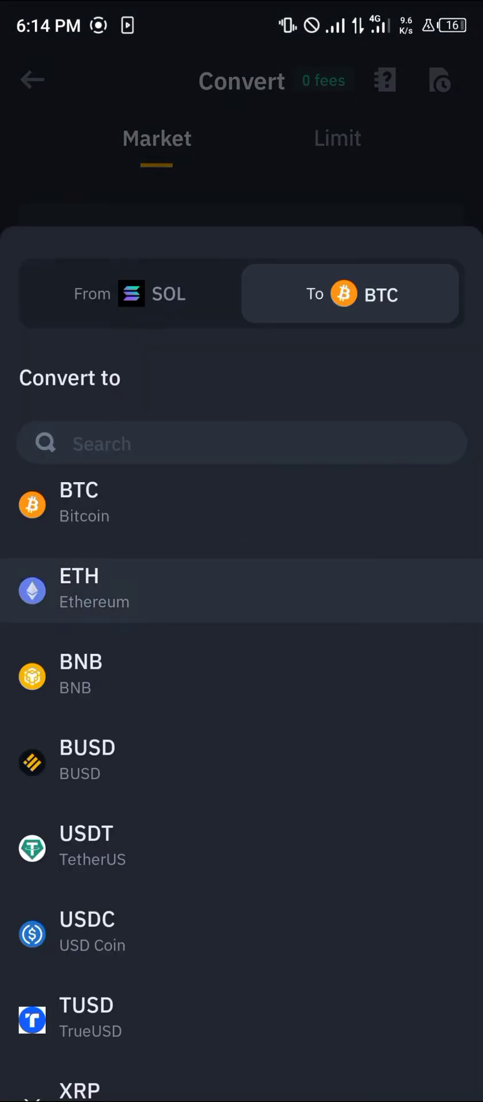
pyautogui.click(79, 588)
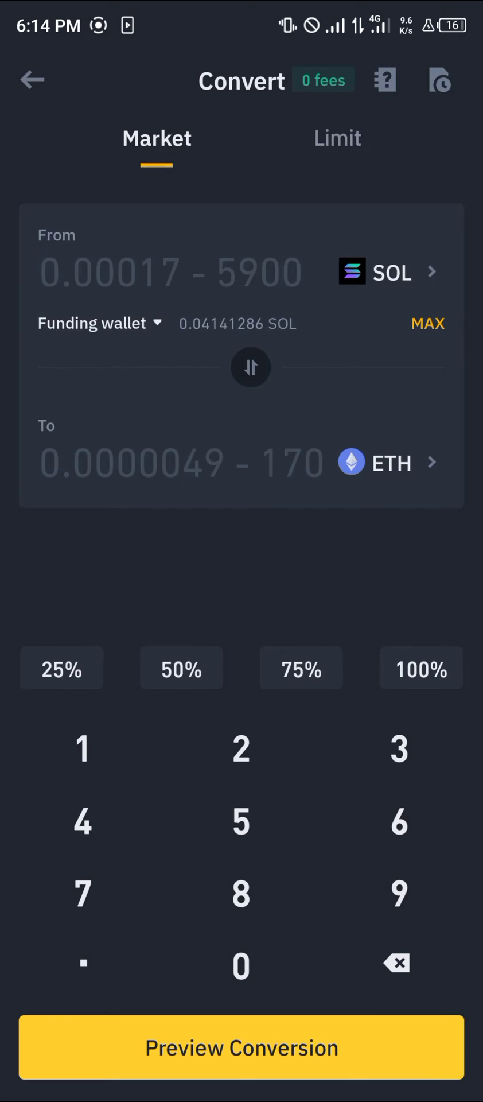
# - Convert the full 0.04141286 SOL into 0.00115809 ETH and return home
pyautogui.click(427, 323)
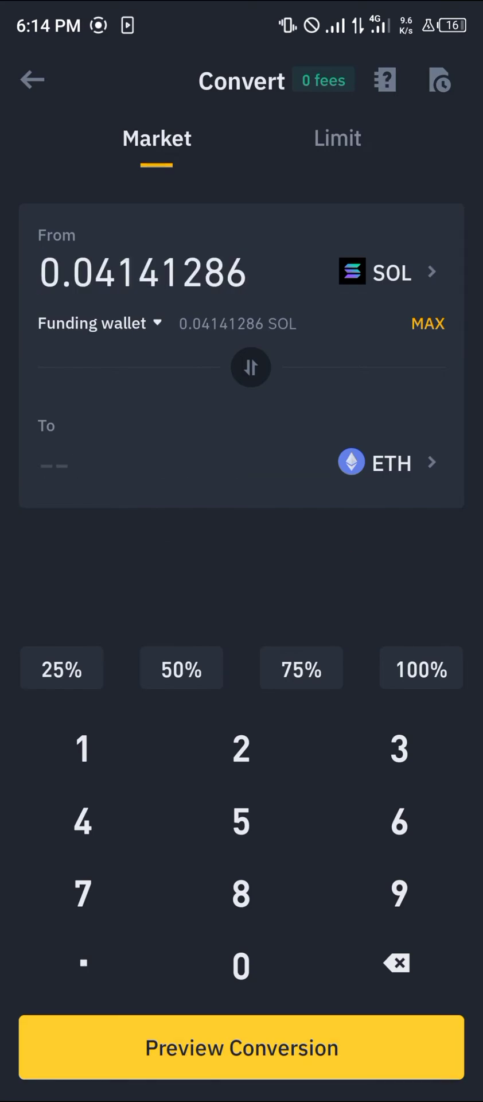
pyautogui.click(242, 1047)
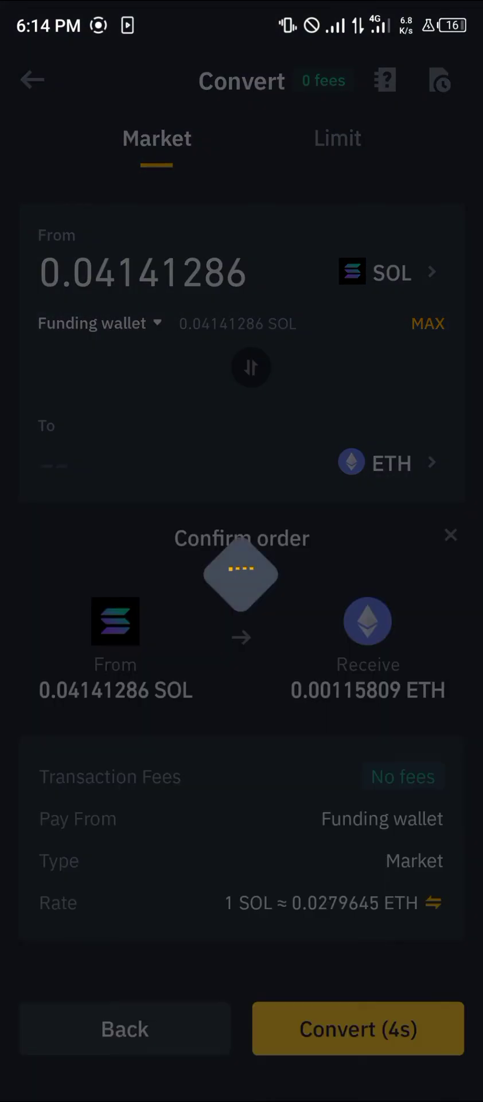
pyautogui.click(358, 1028)
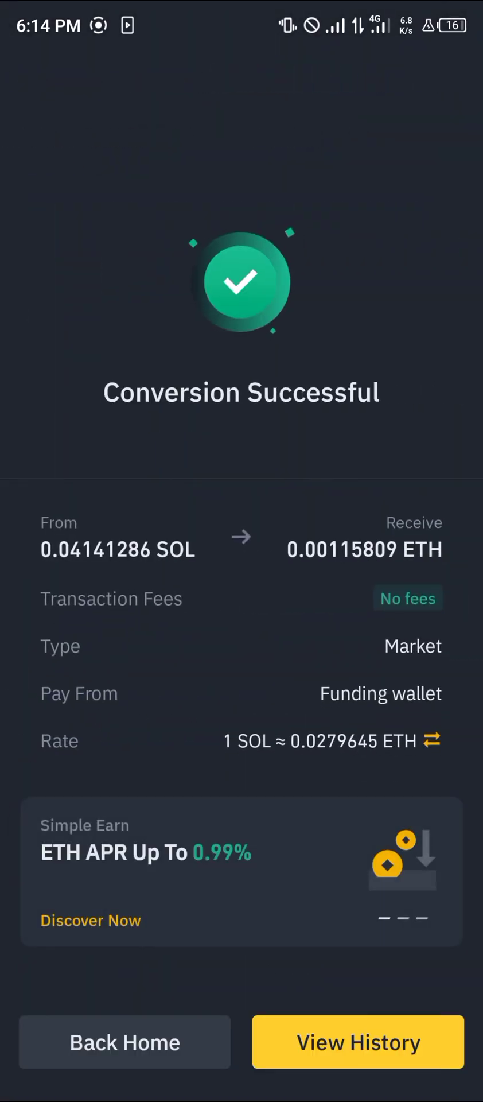
pyautogui.click(124, 1042)
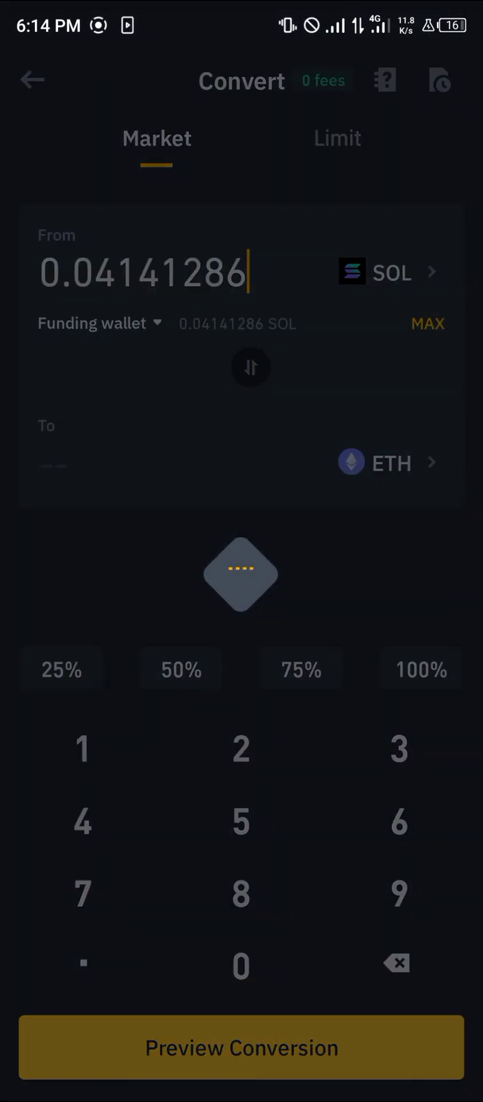
pyautogui.click(31, 81)
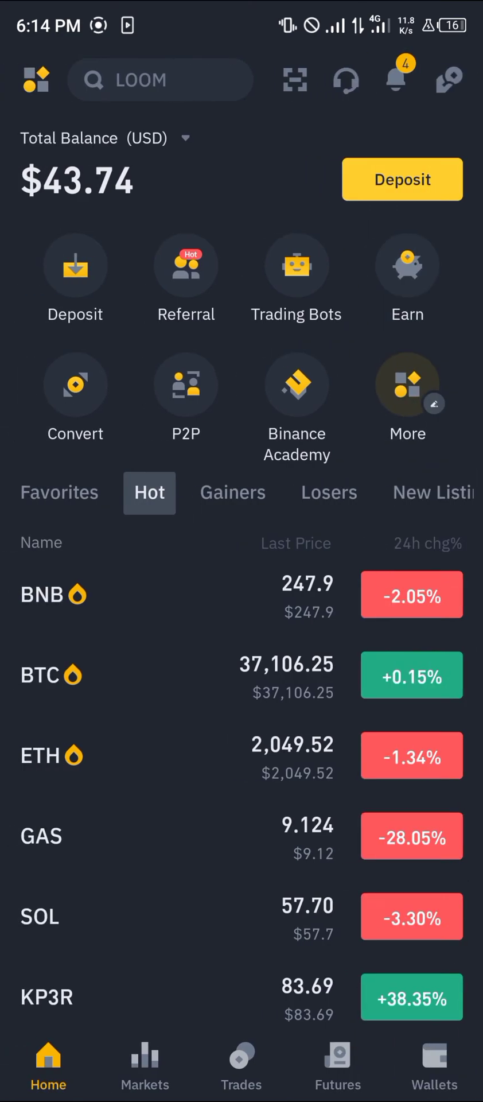
# - Open Send ETH from the funding wallet's 0.00231828 ETH balance, then switch to the phone's apps
pyautogui.click(434, 1065)
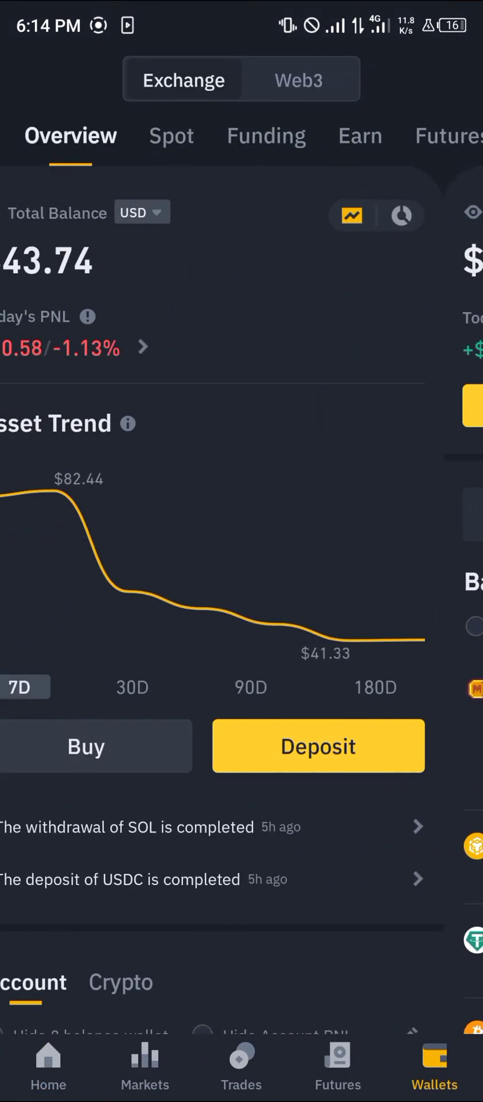
pyautogui.click(266, 135)
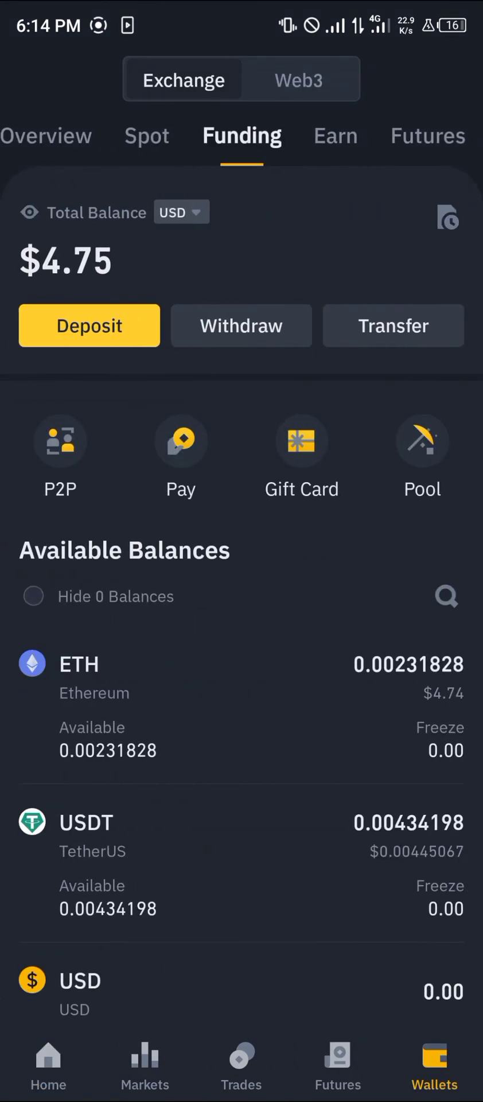
pyautogui.click(79, 664)
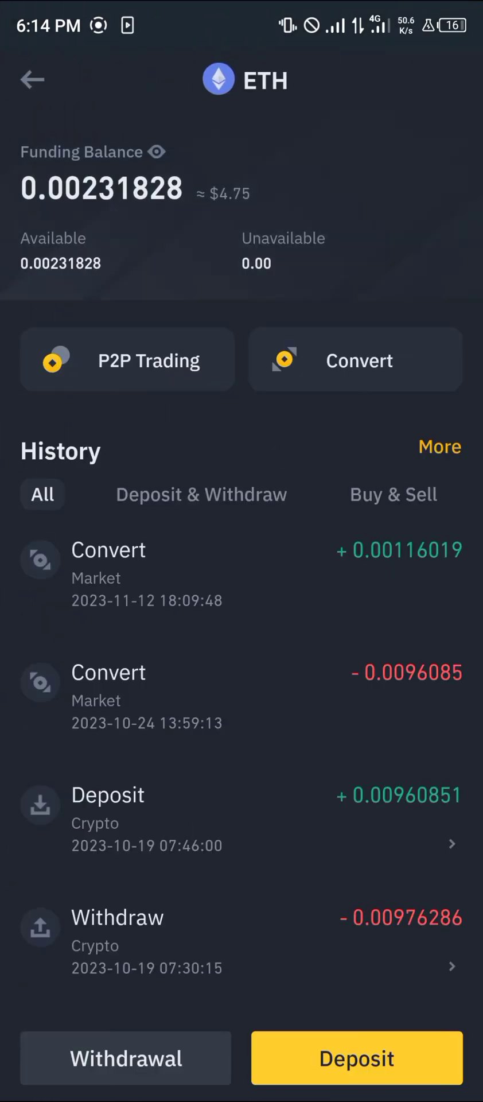
pyautogui.click(126, 1058)
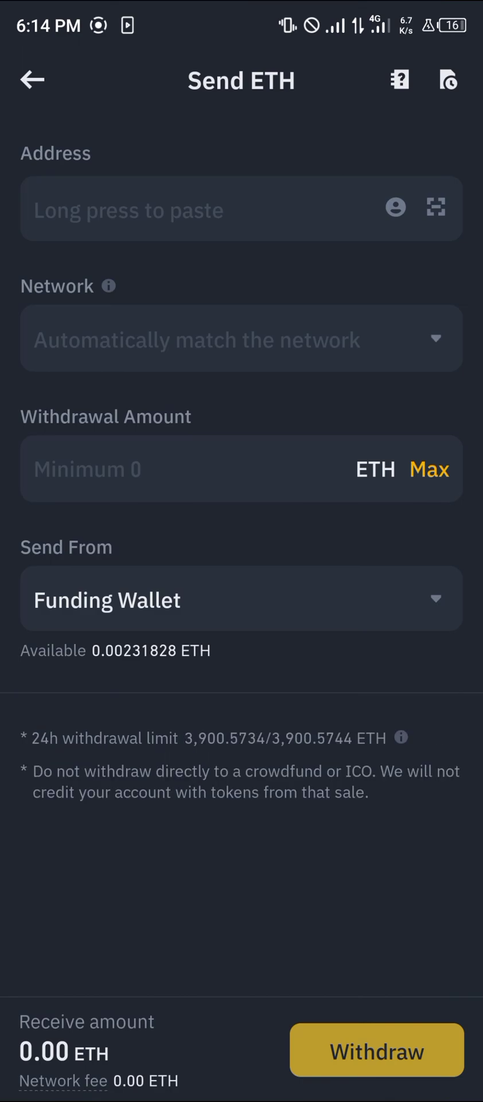
pyautogui.click(204, 210)
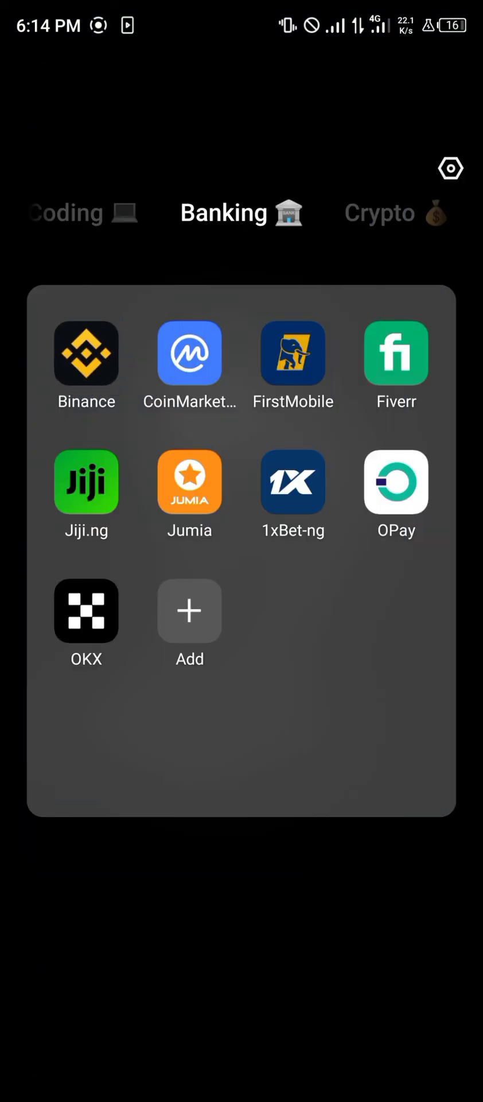
# - Copy Account 1's ETH receiving address in Phantom
pyautogui.hscroll(-3)
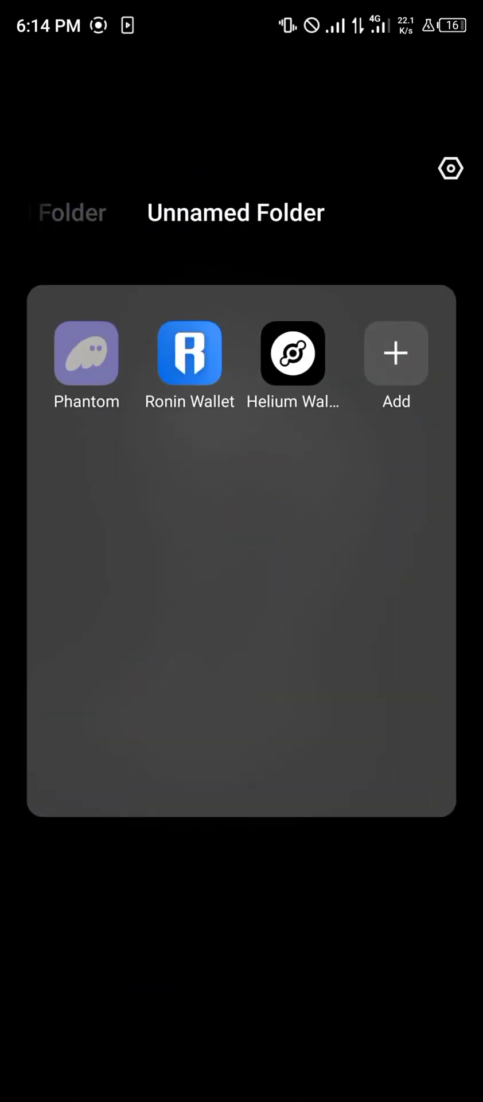
pyautogui.click(86, 354)
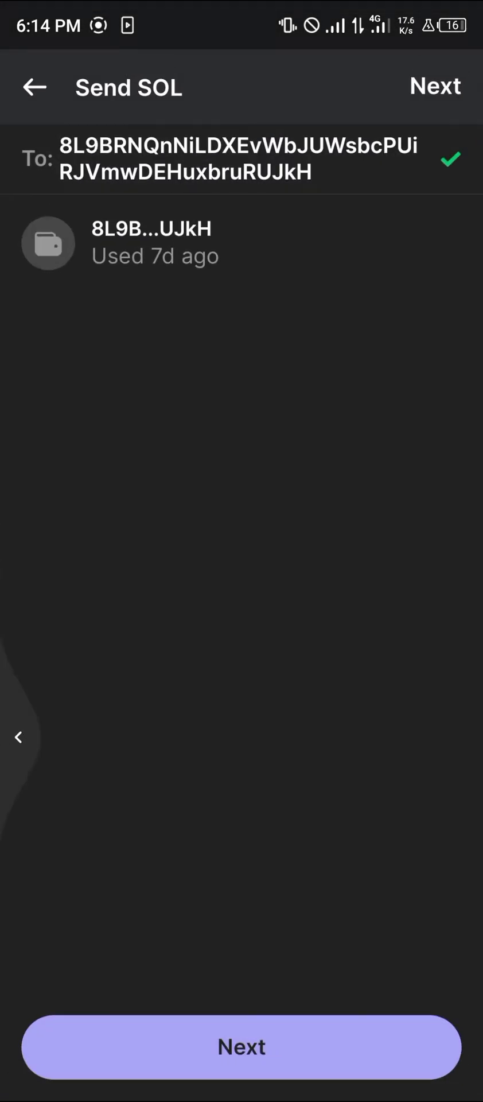
pyautogui.click(32, 86)
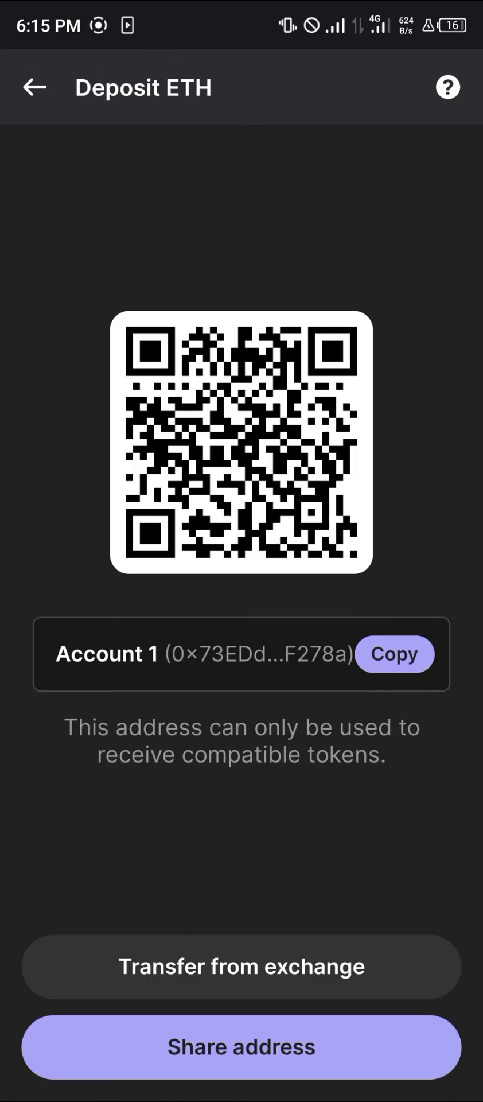
pyautogui.click(393, 654)
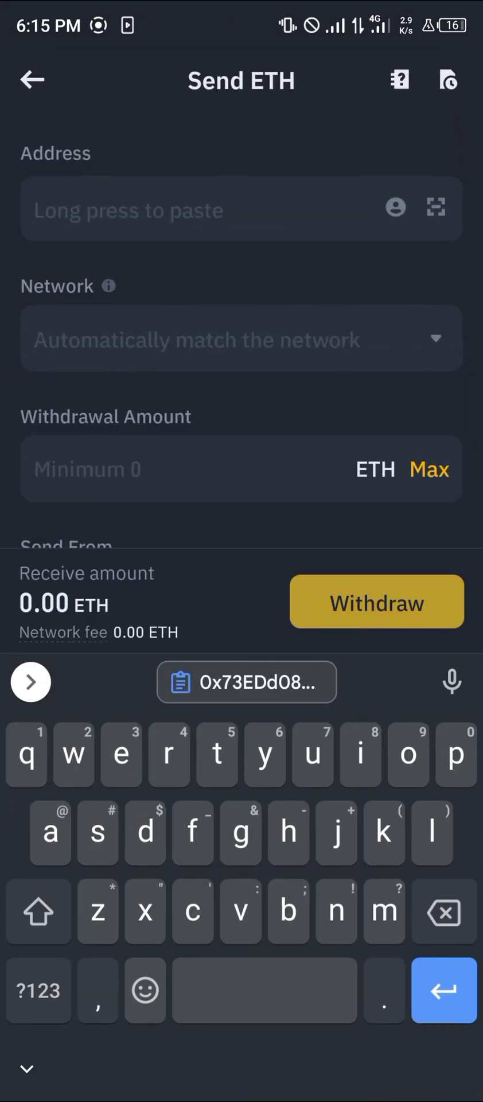
# - Paste the Phantom address into Send ETH and enter the full 0.00116019 ETH on Ethereum (ERC20)
pyautogui.click(247, 682)
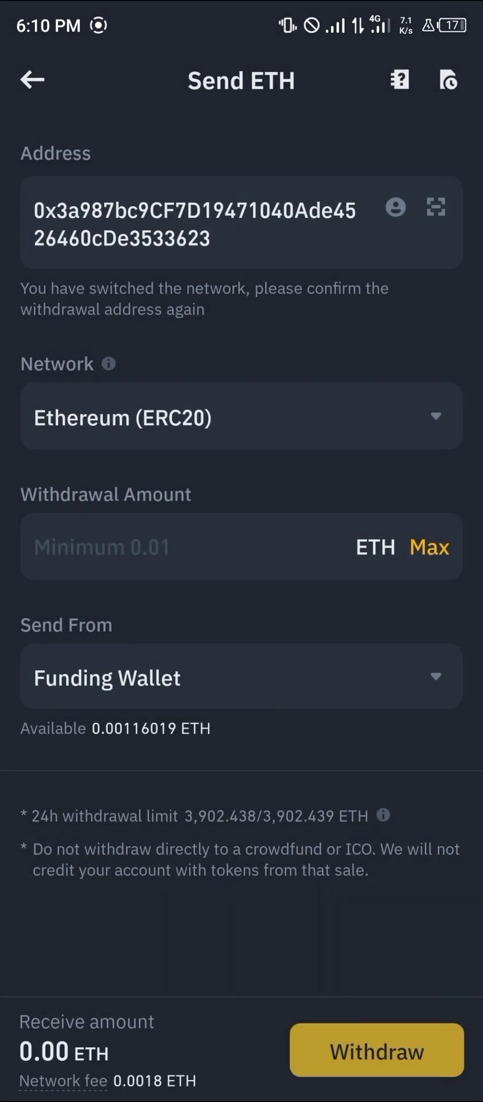
pyautogui.click(430, 547)
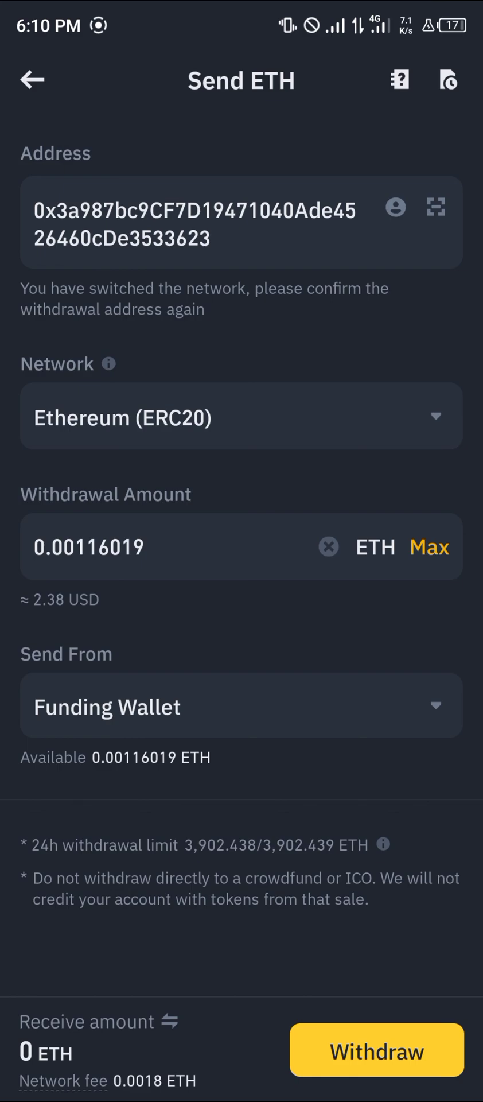